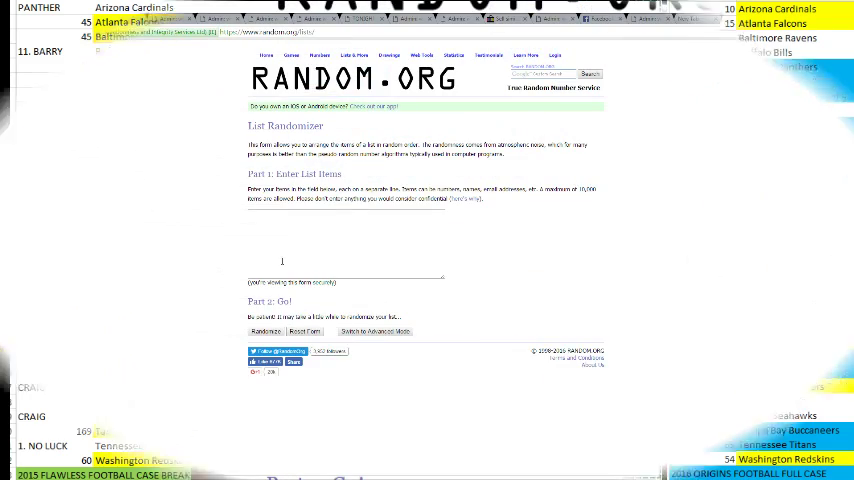
click(270, 331)
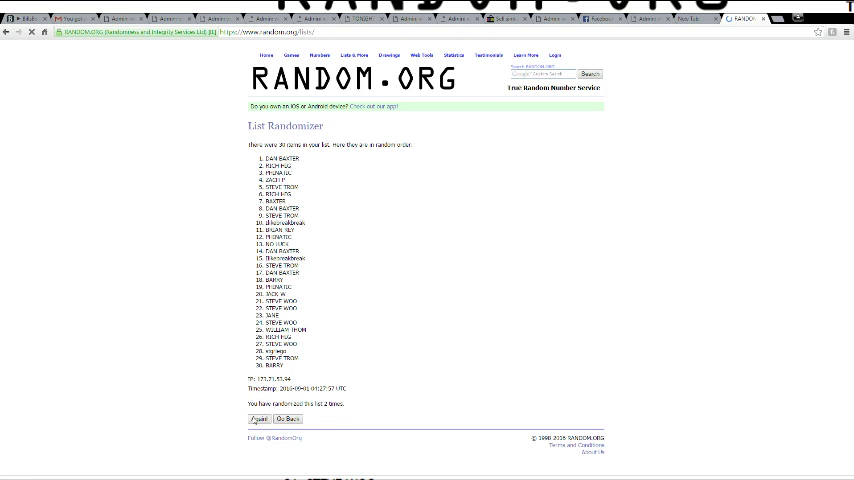
click(258, 418)
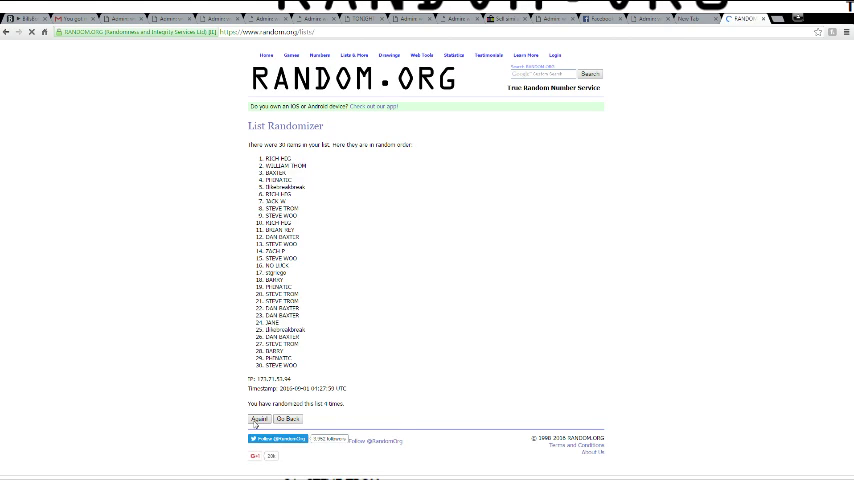
click(258, 418)
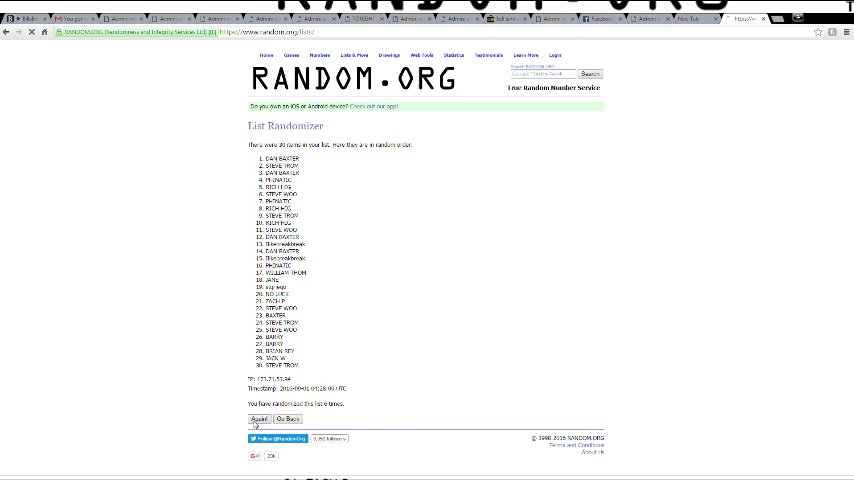
click(258, 418)
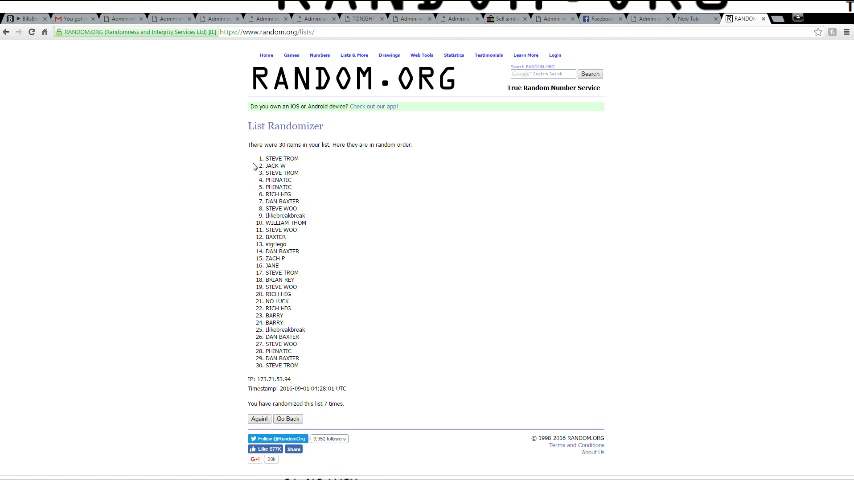